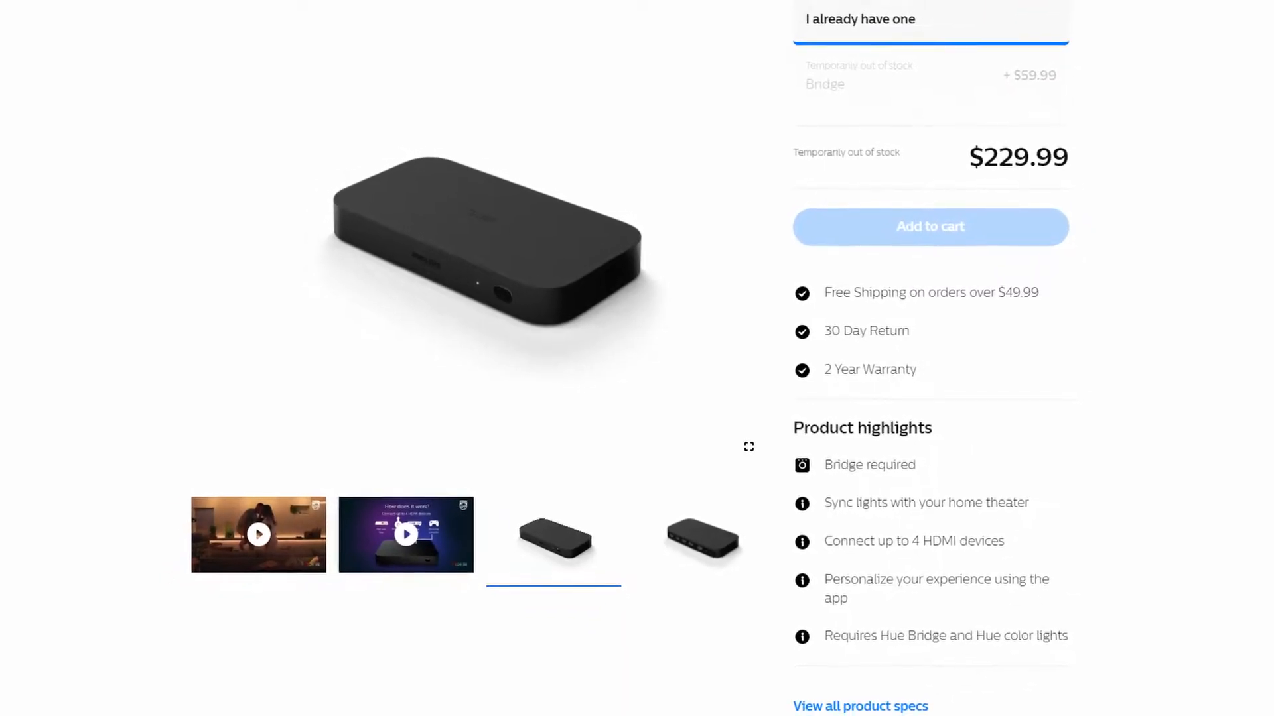
{"action": "scroll", "scroll_direction": "down", "scroll_amount": 3}
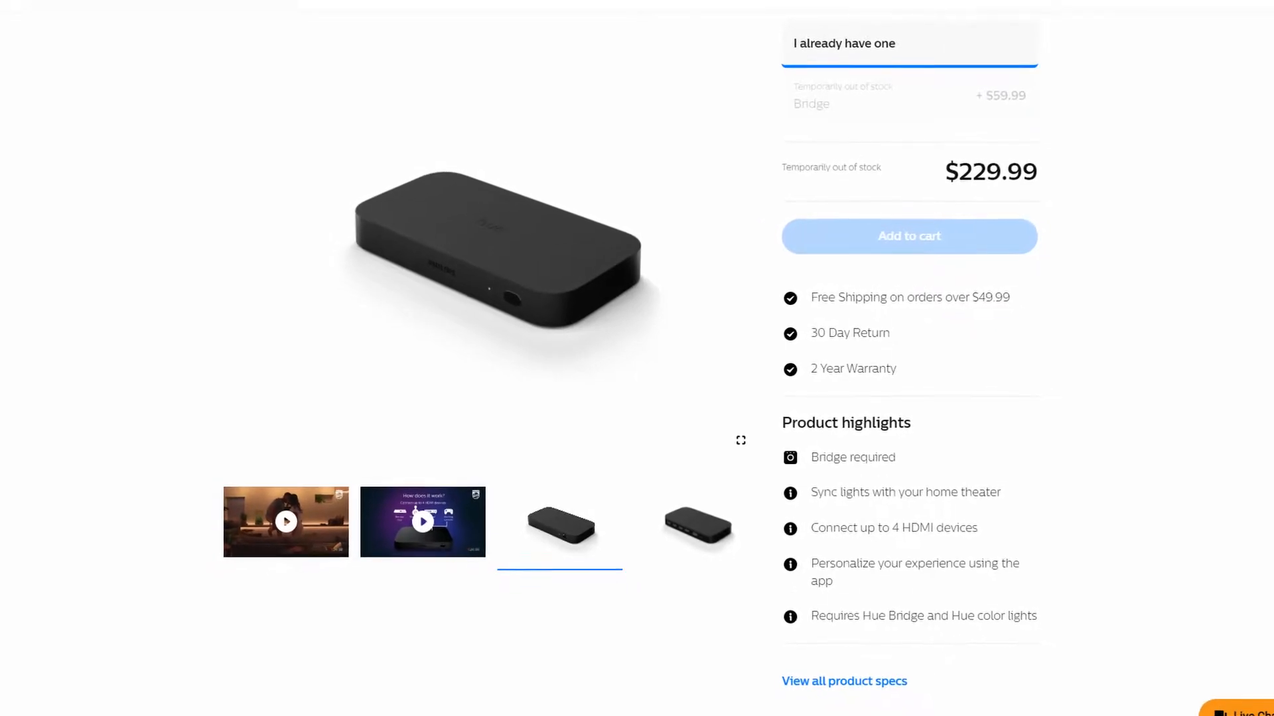